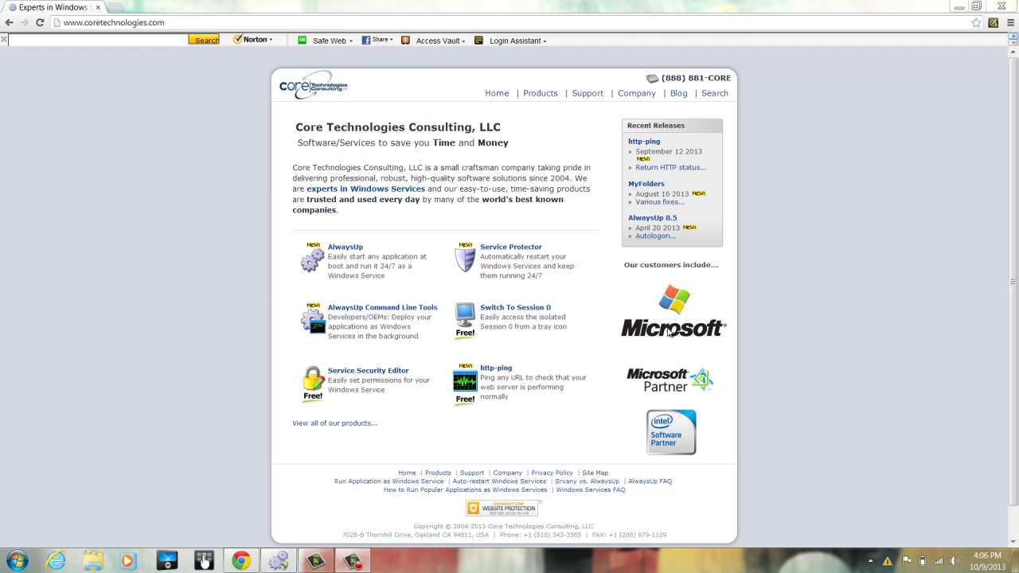
mouse_move(424, 216)
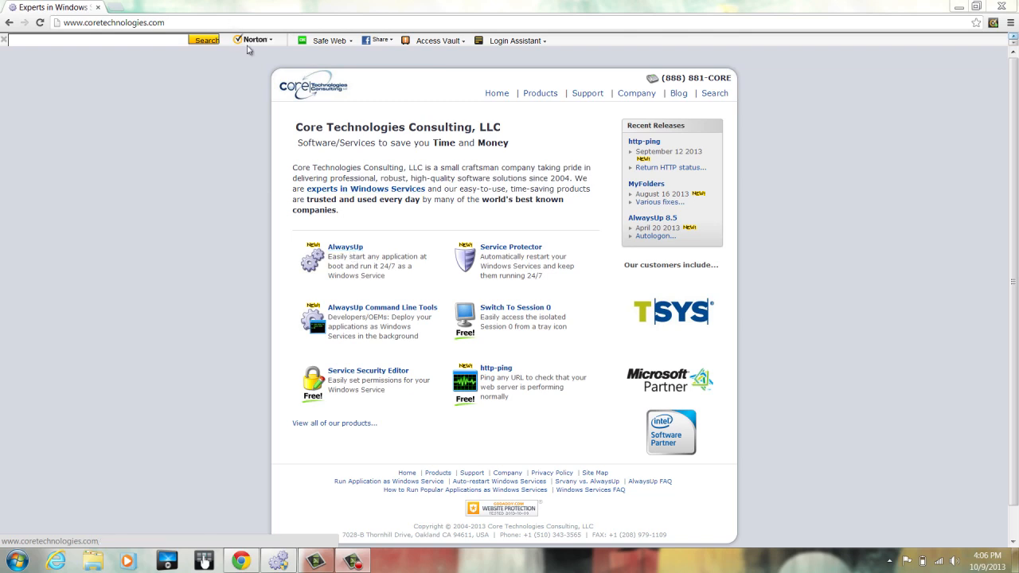
mouse_move(340, 229)
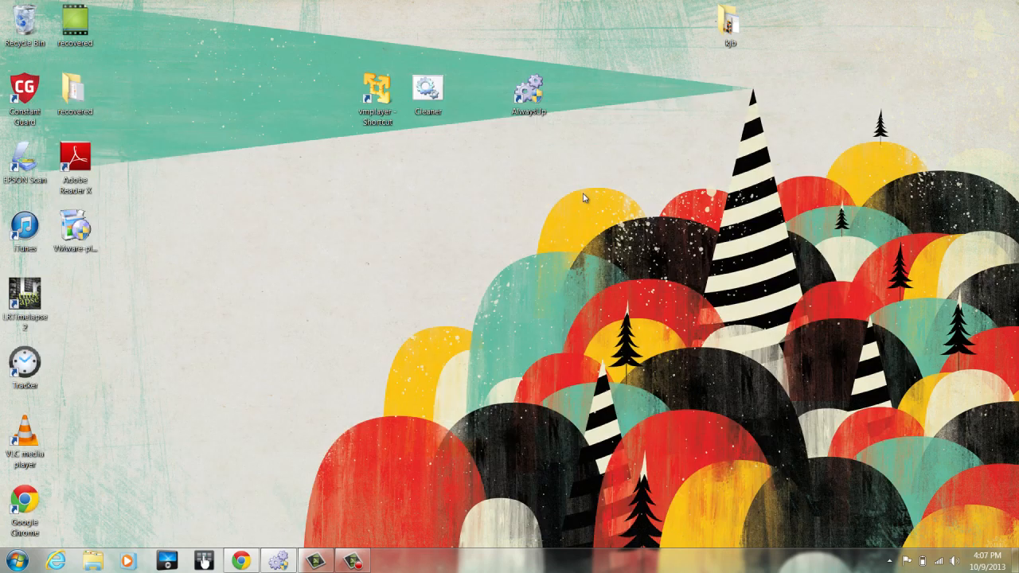
Launch VMware Player from its desktop shortcut and pull down the Player menu.
click(376, 89)
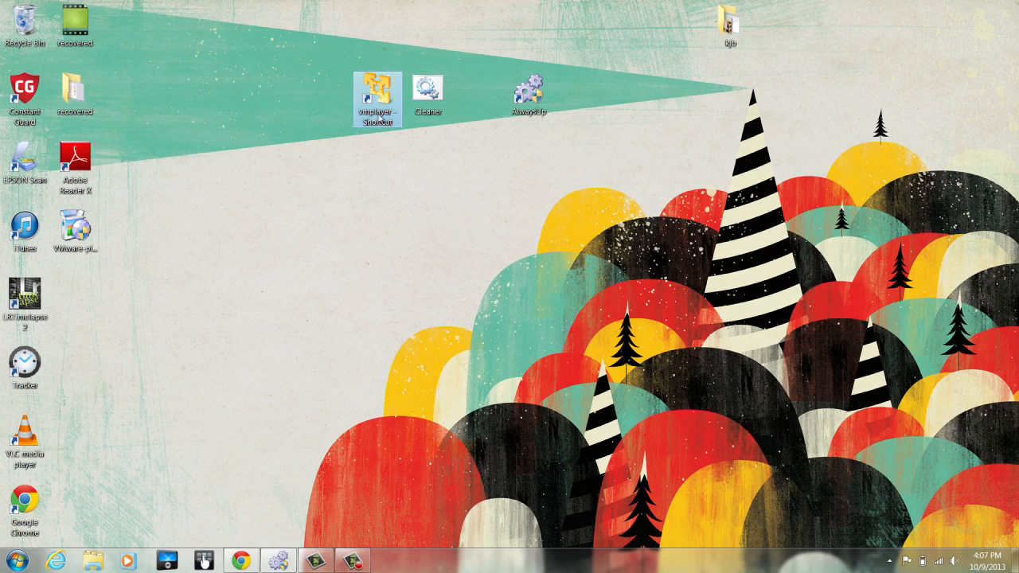
double_click(377, 87)
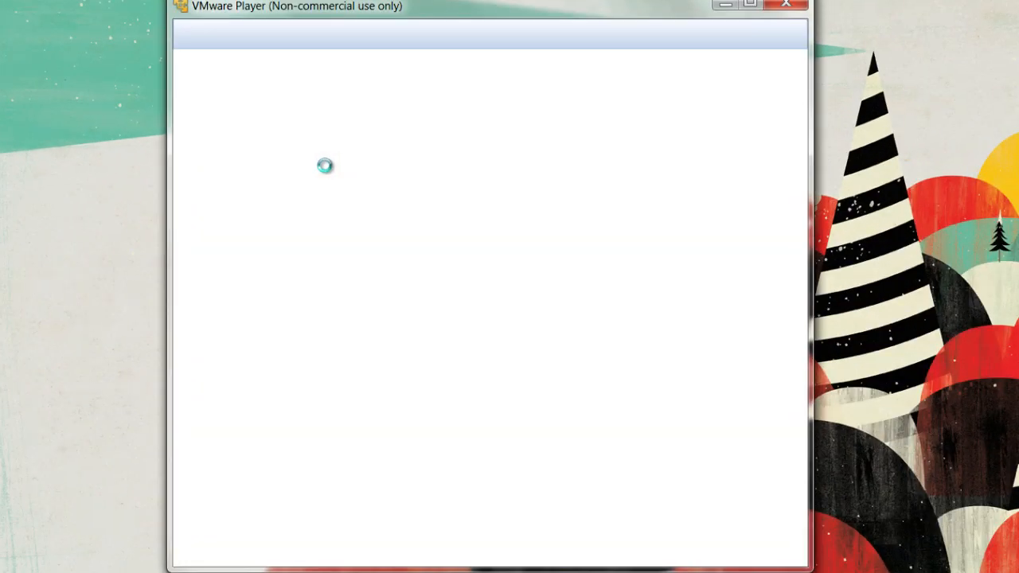
click(261, 59)
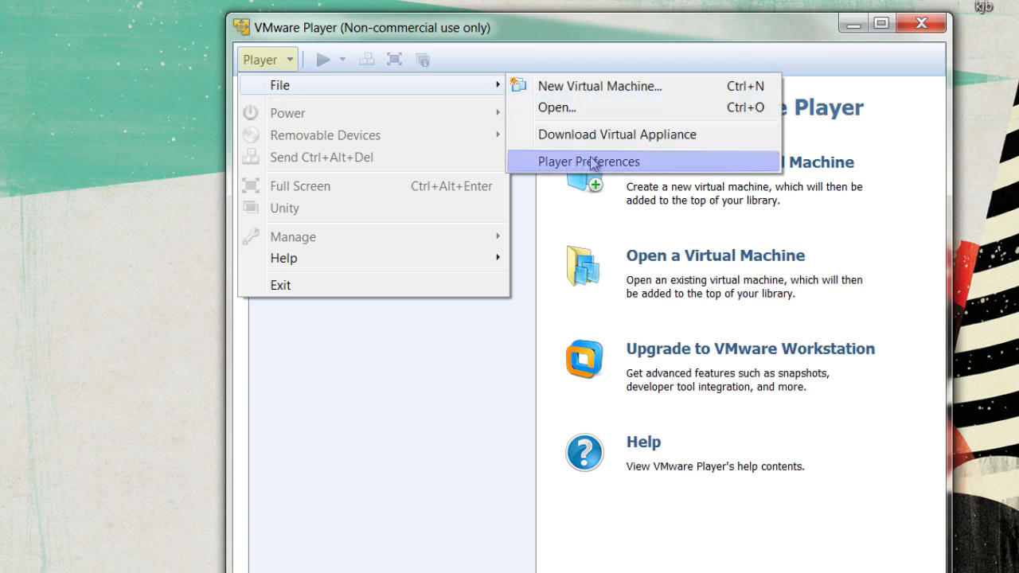
In Player Preferences, turn off both automatic software update checks and confirm with OK.
click(589, 162)
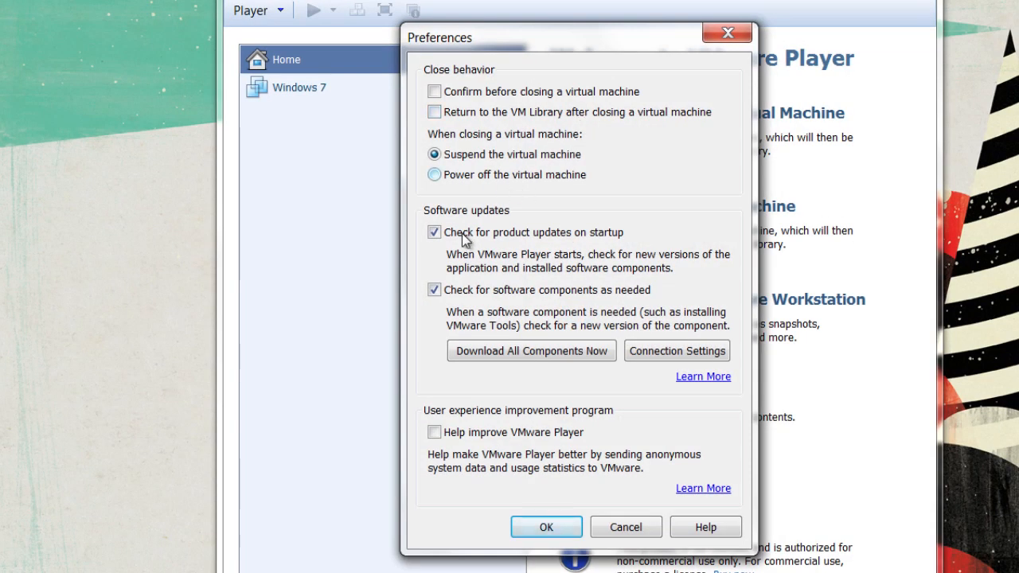
click(433, 233)
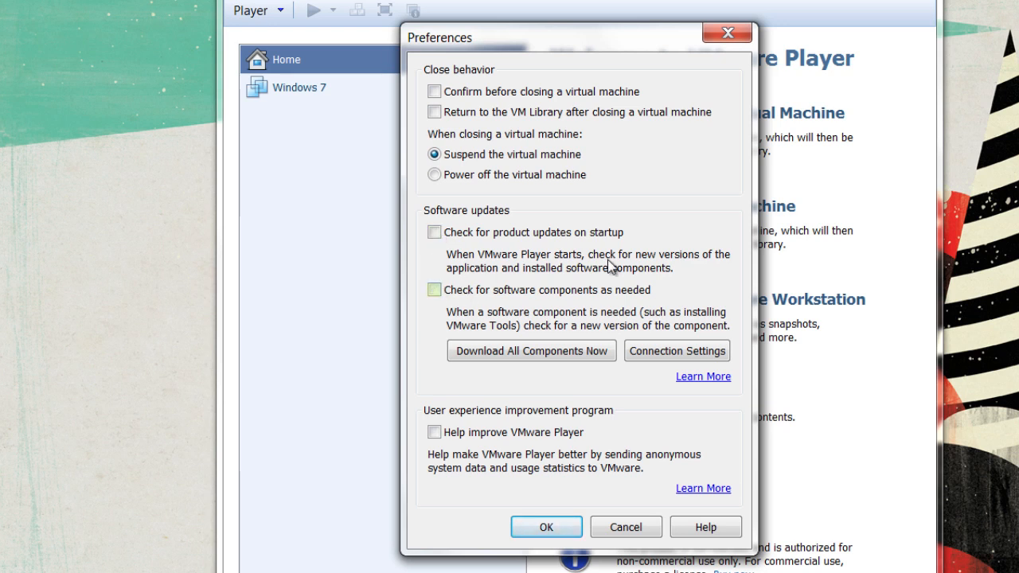
click(432, 289)
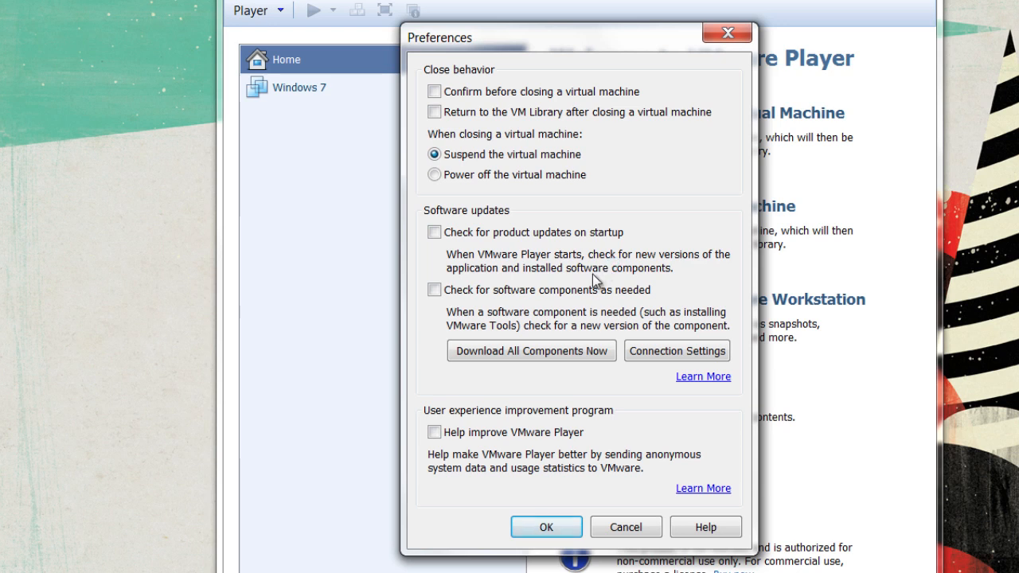
click(546, 527)
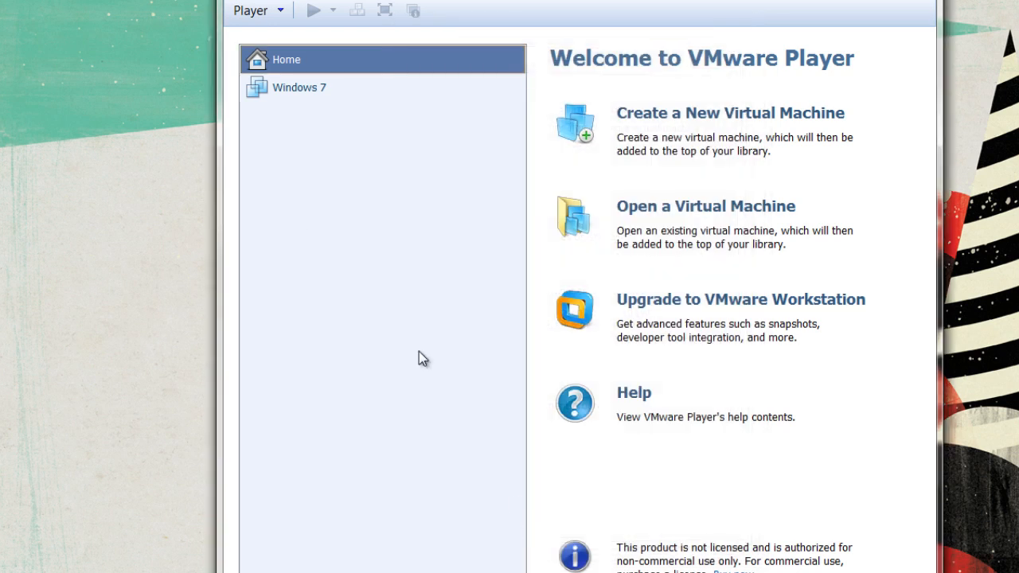
mouse_move(319, 63)
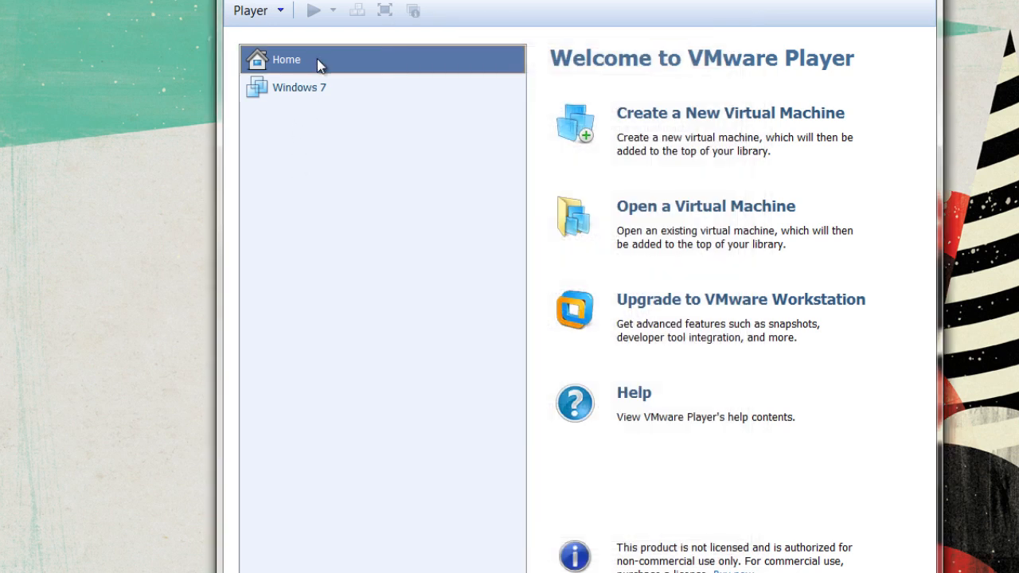
In the Windows 7 VM settings, set VMware Tools under Options to 'Update manually (do nothing)' and save.
click(299, 86)
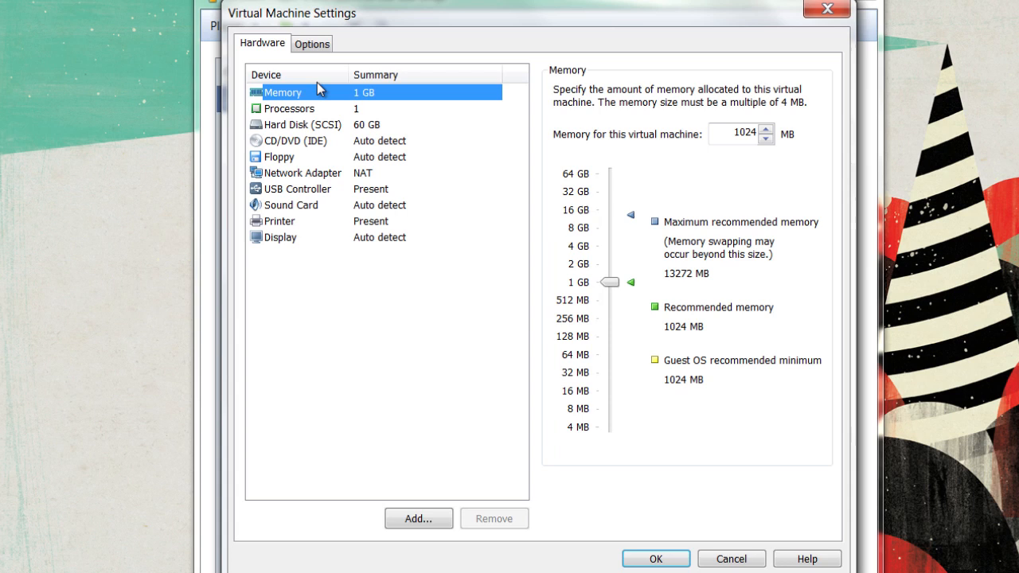
click(312, 43)
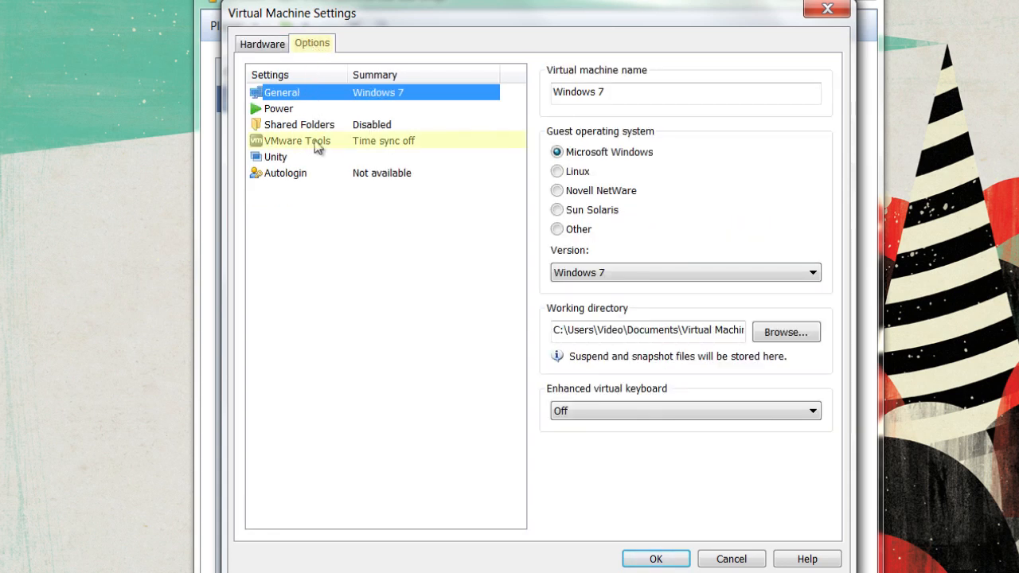
click(296, 140)
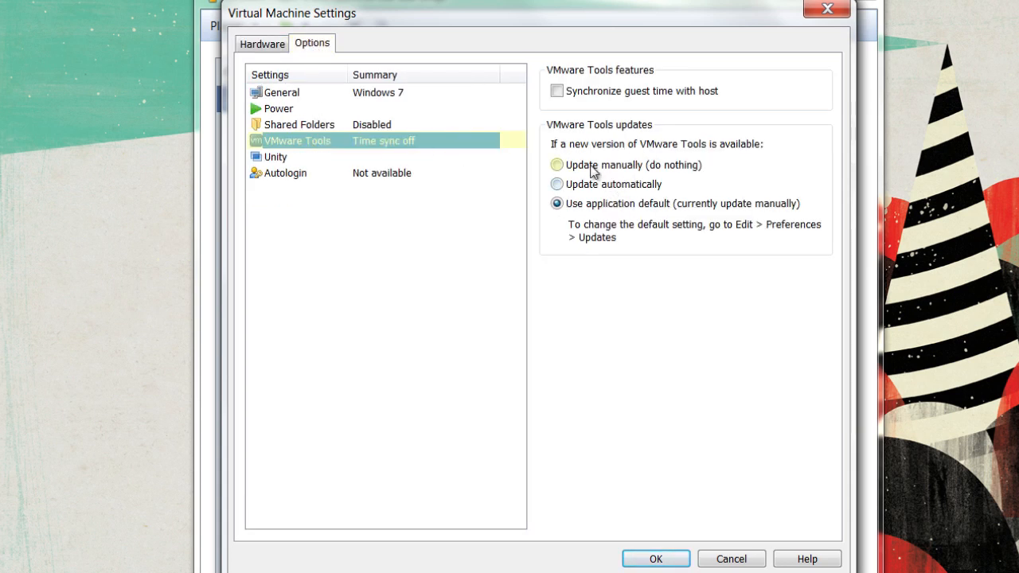
click(557, 164)
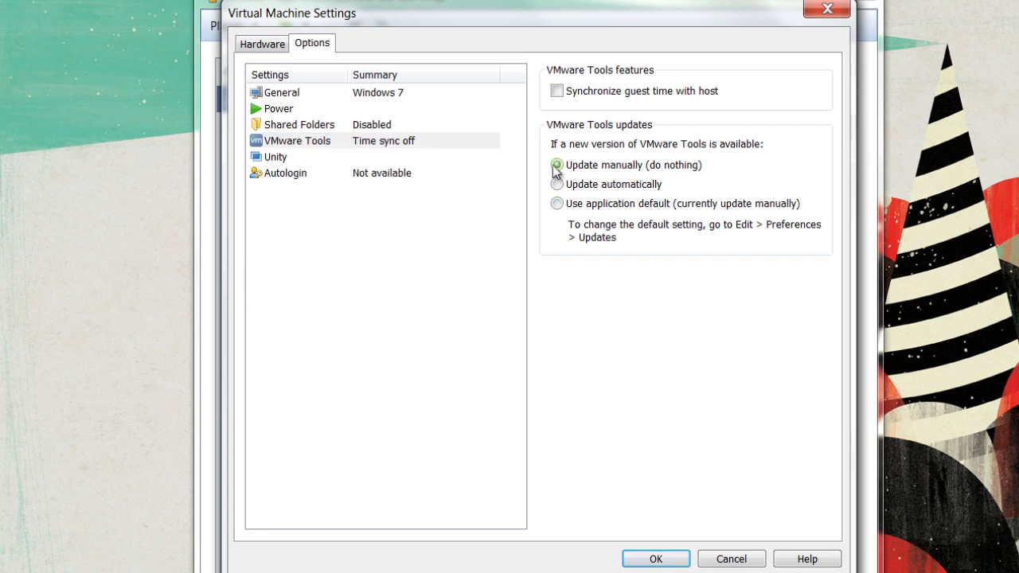
click(557, 164)
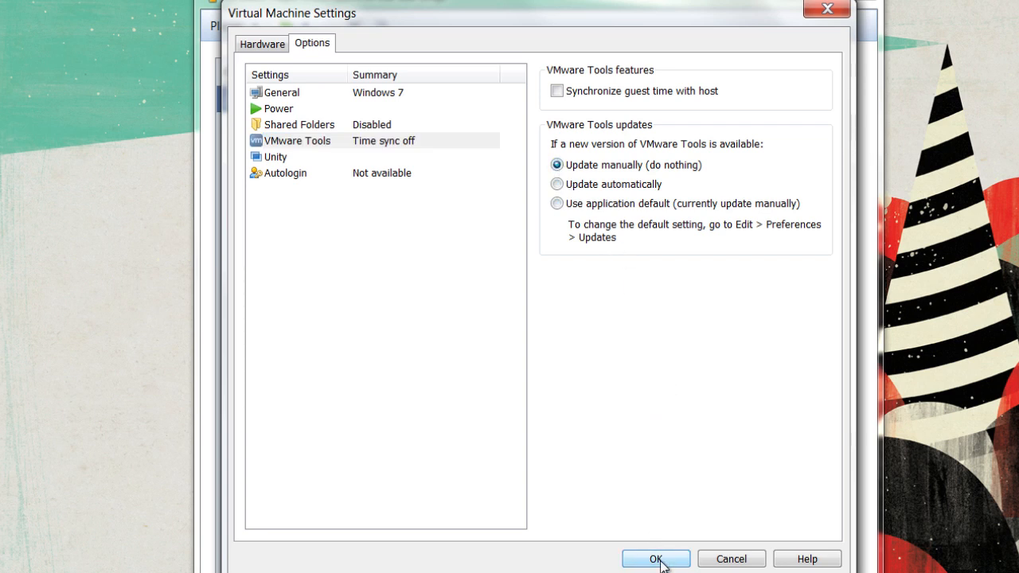
click(656, 557)
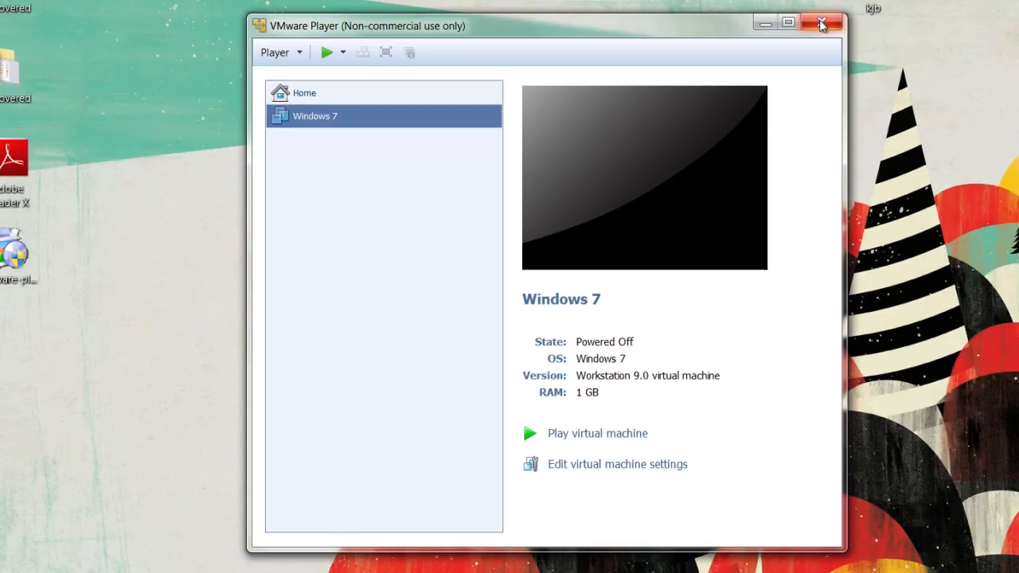
Close VMware Player and start Application > Add in AlwaysUp to get an empty Add Application form.
click(822, 22)
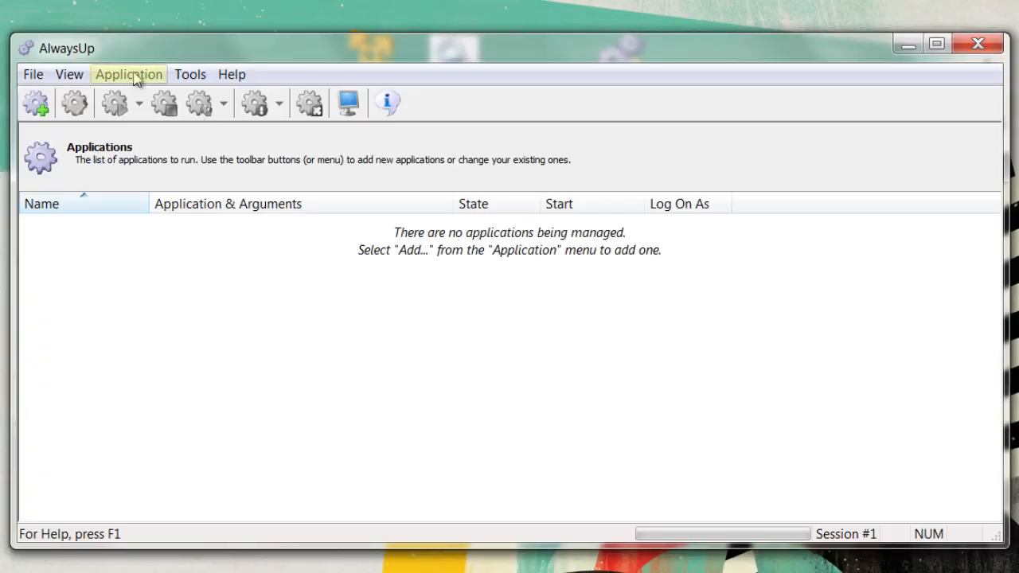
click(128, 75)
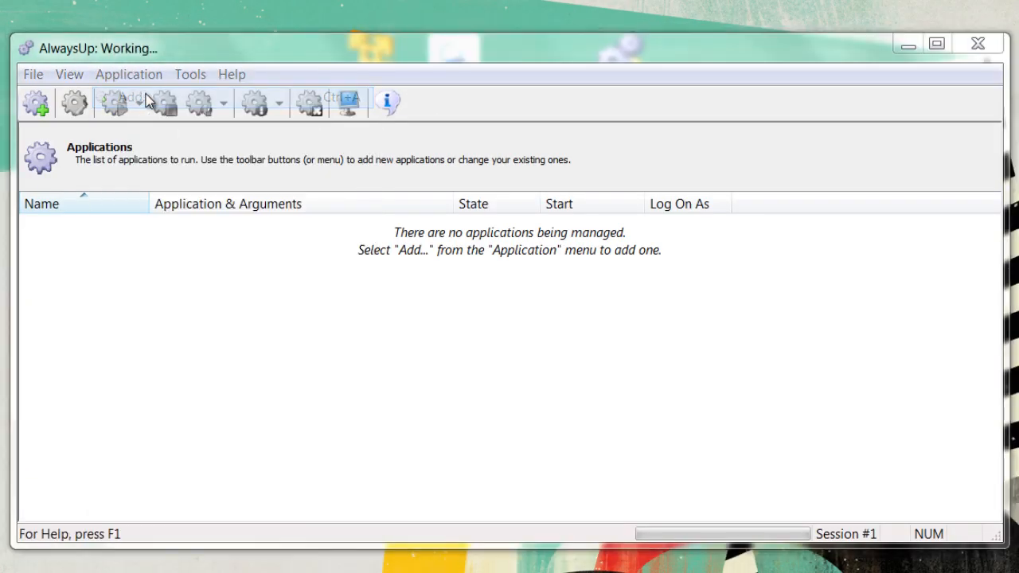
click(120, 102)
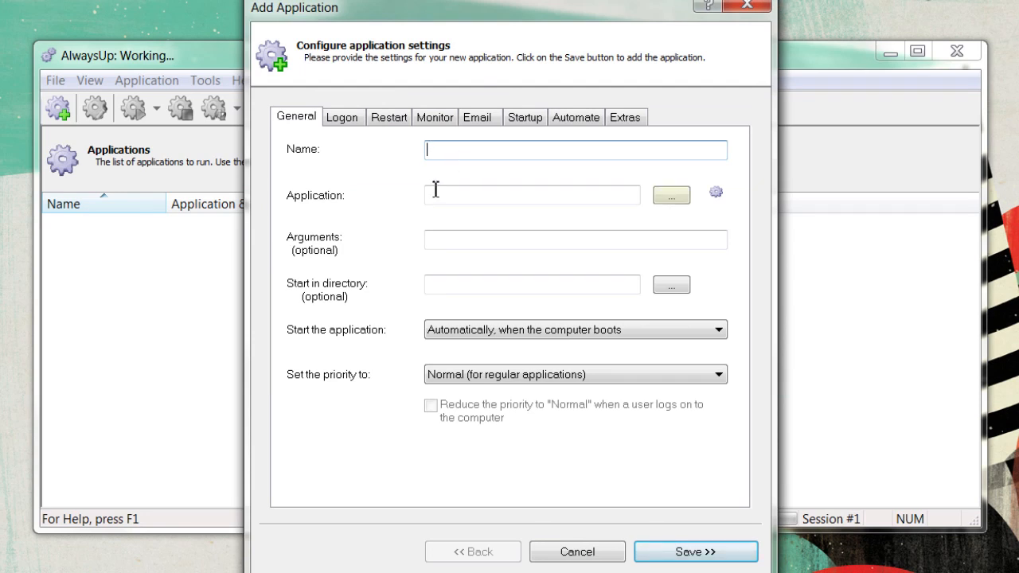
Browse Local Disk (C:) to select vmplayer.exe as the application and name the entry 'Vmplayer'.
click(670, 194)
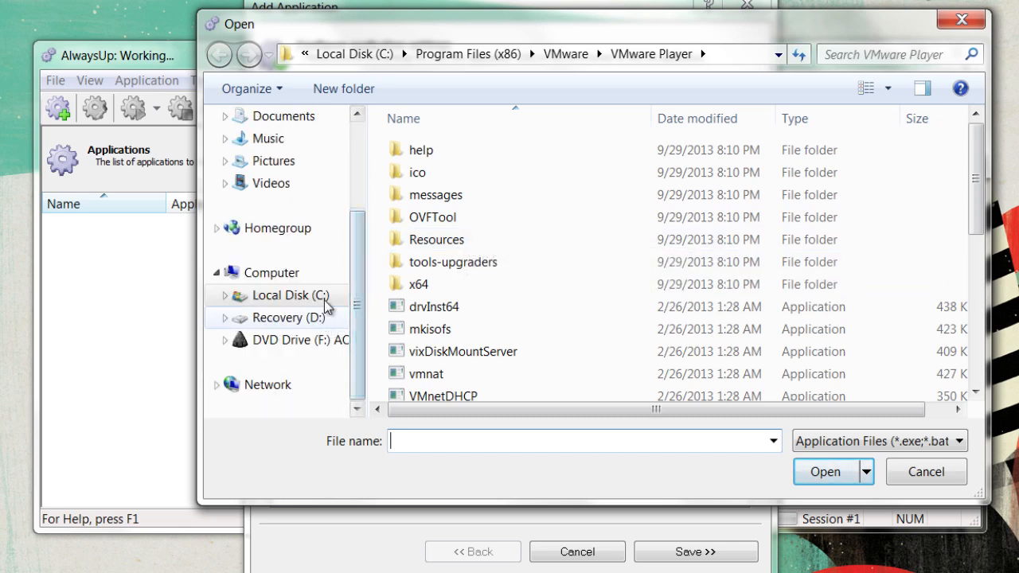
scroll(down, 3)
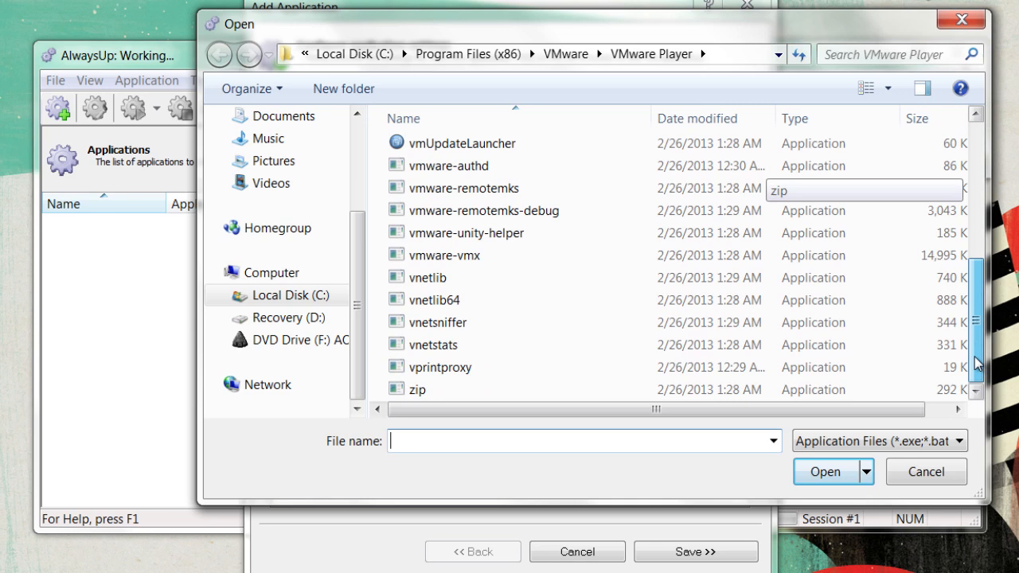
click(284, 294)
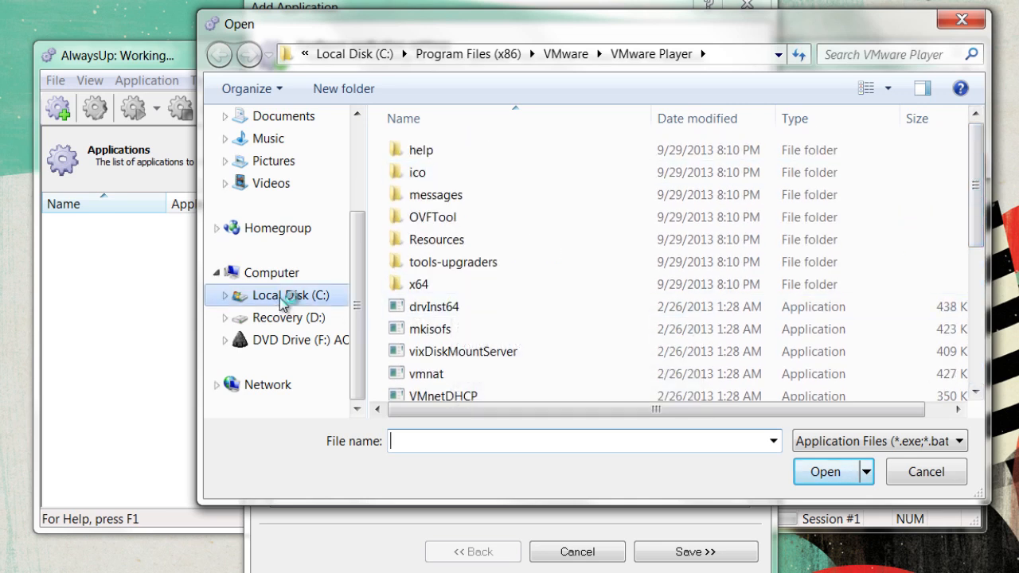
scroll(down, 3)
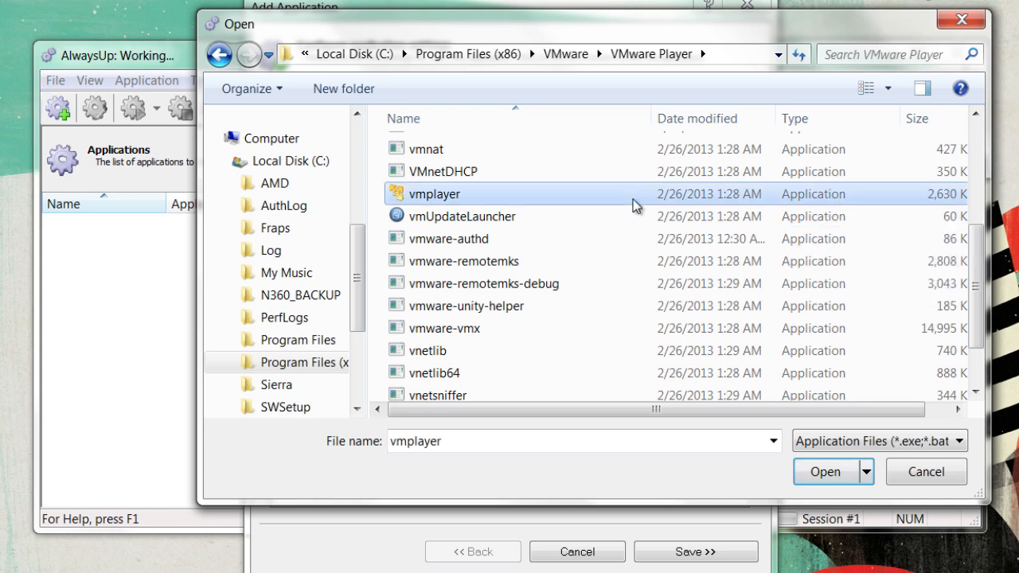
click(824, 471)
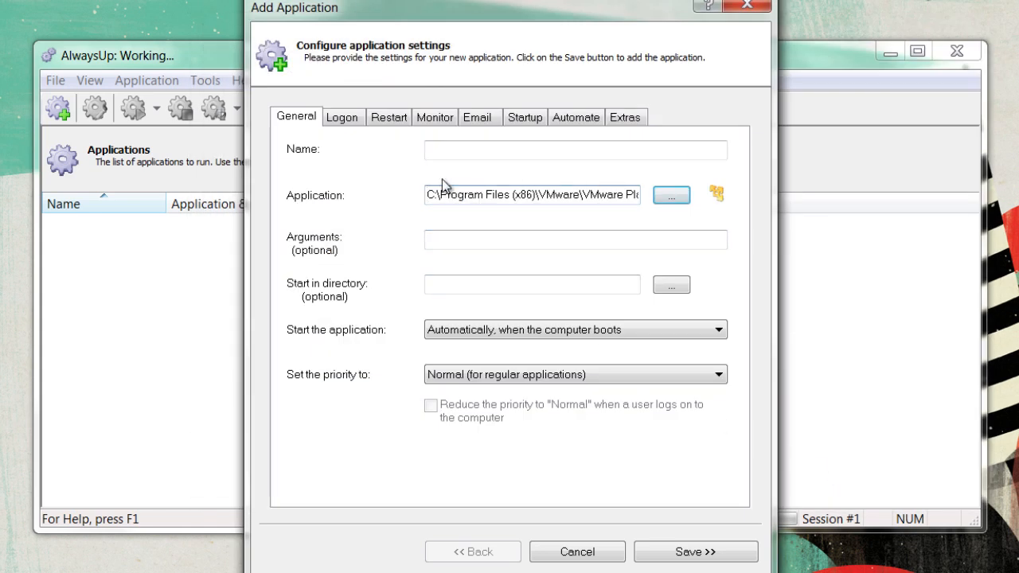
text(Vmplayer)
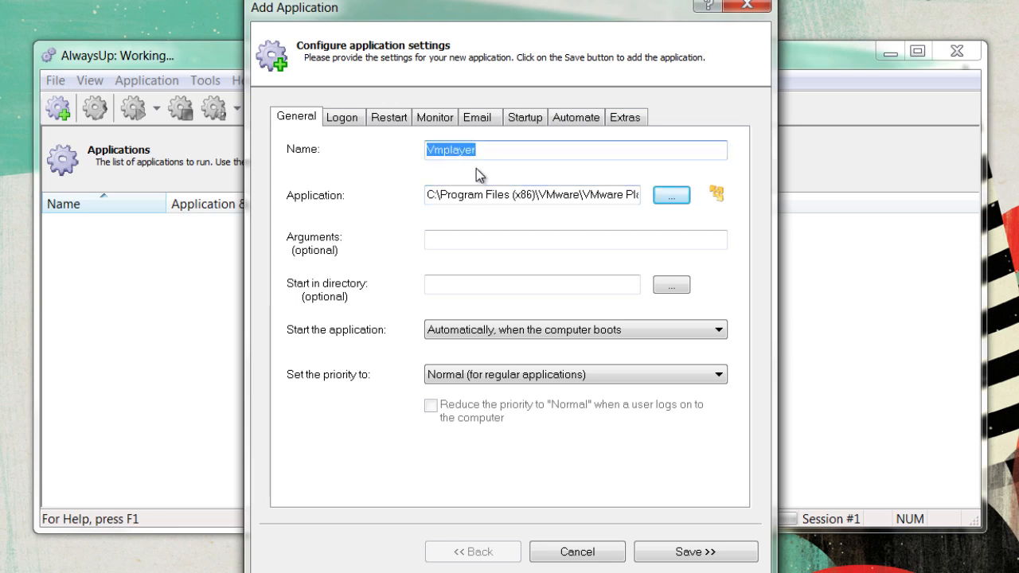
Enter "C:\Users\Video\Documents\Virtual Machines\Windows 7" as the Arguments for vmplayer.exe.
click(694, 551)
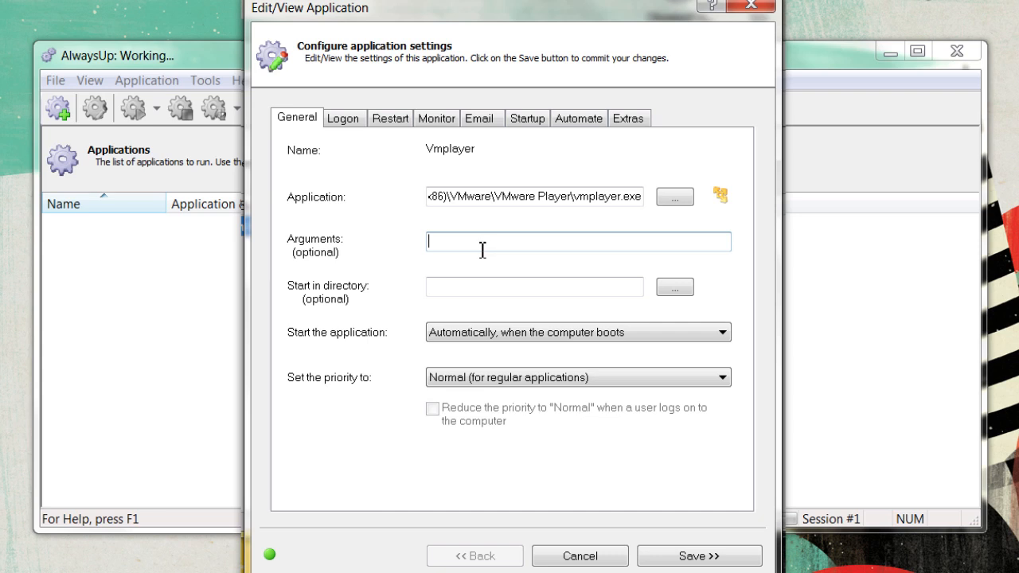
text("C:\Users\Video\Documents\Virtual Machines\Windows 7")
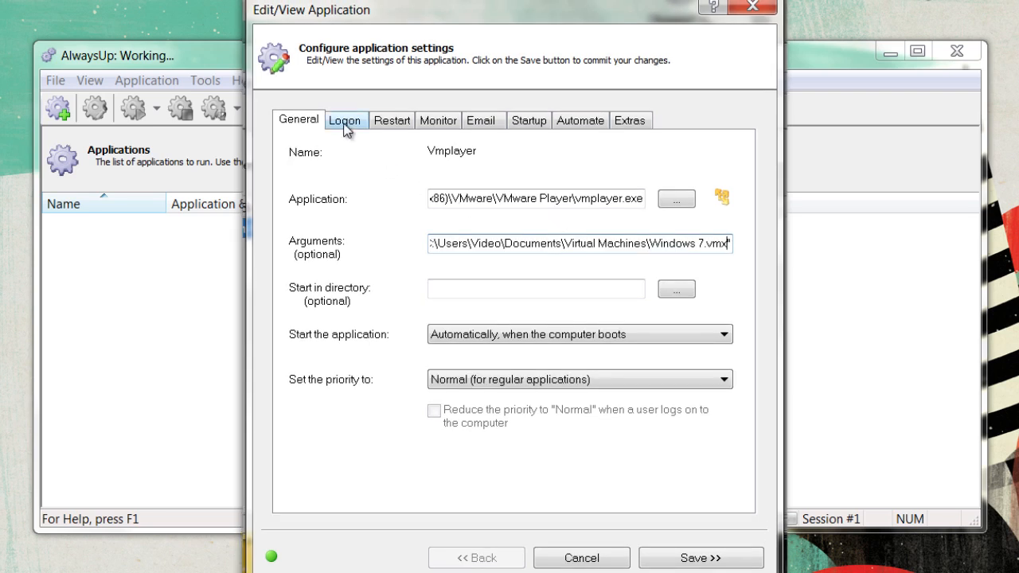
On Logon, run under a specific account instead of Local System with user name 'DirectorKurt' and its password.
click(346, 121)
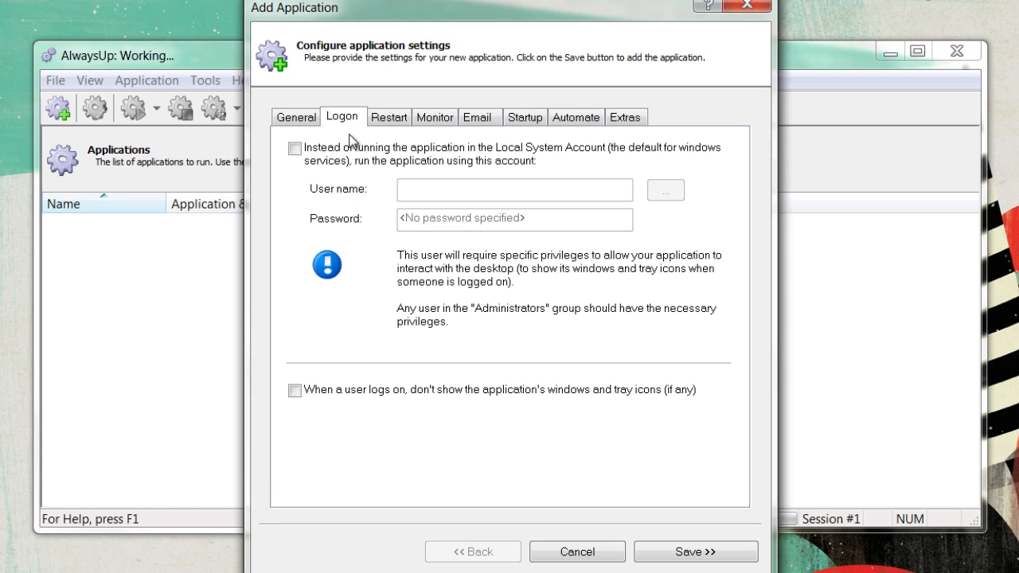
click(294, 148)
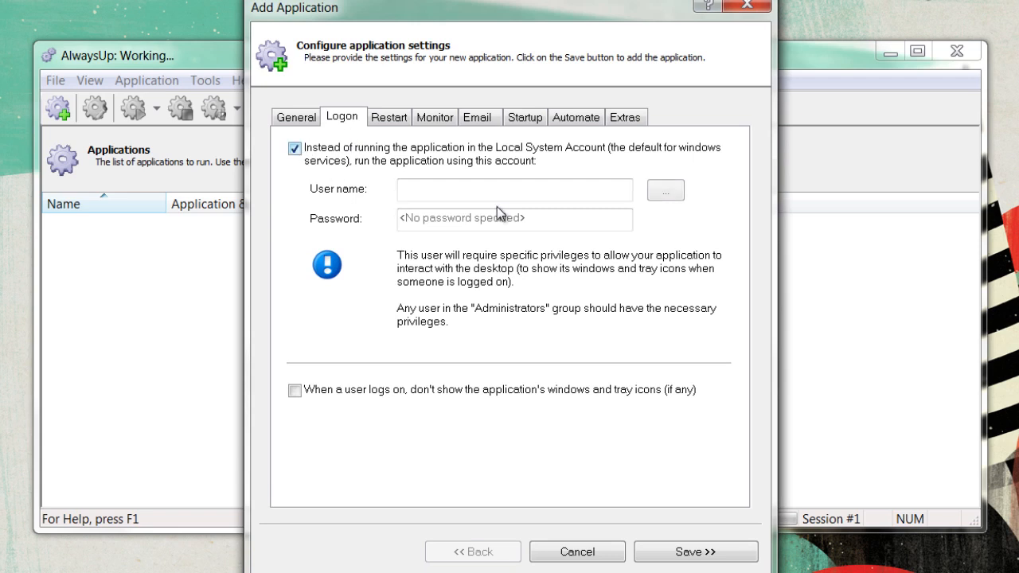
click(512, 190)
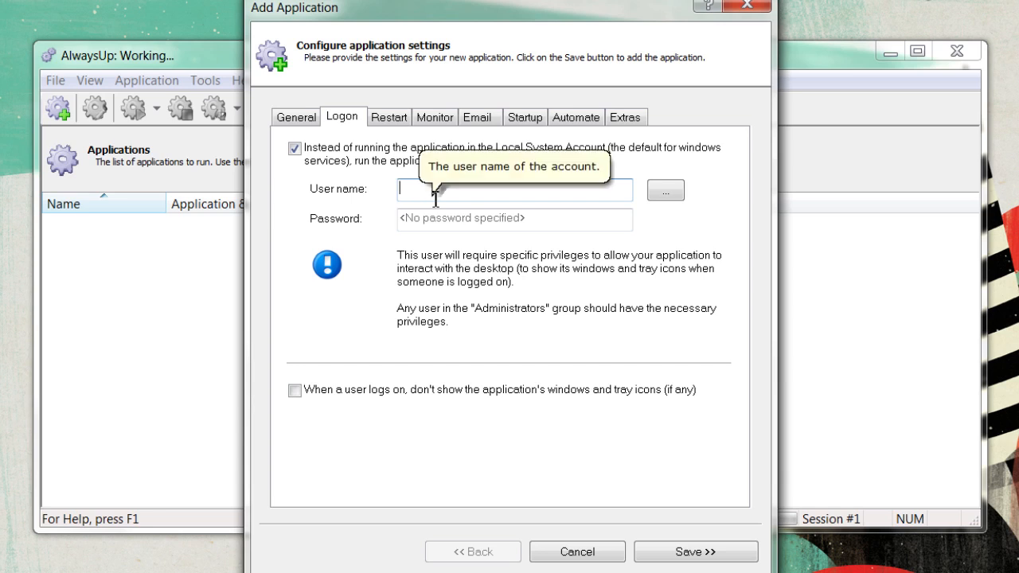
click(512, 189)
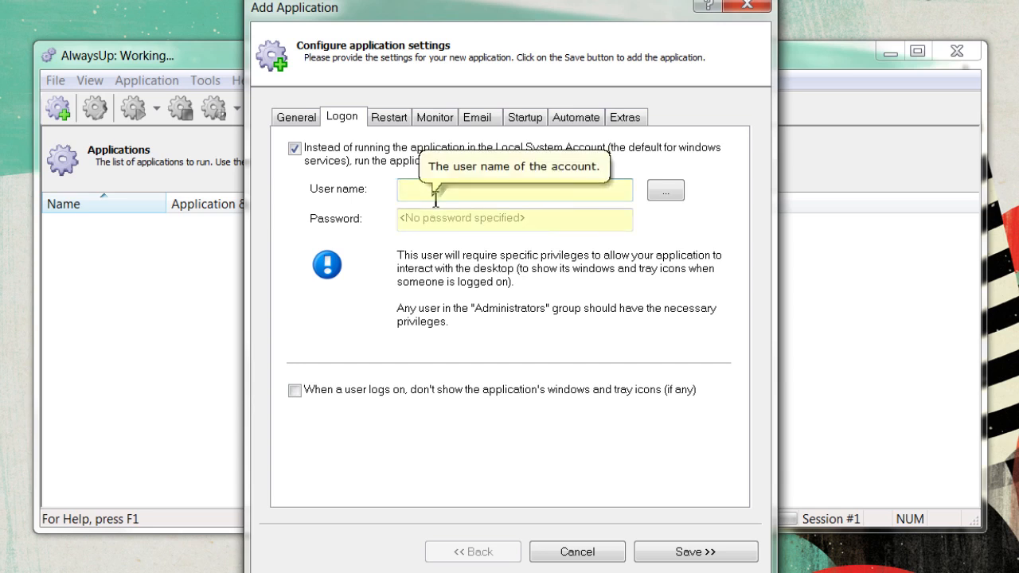
text(DirectorKurt)
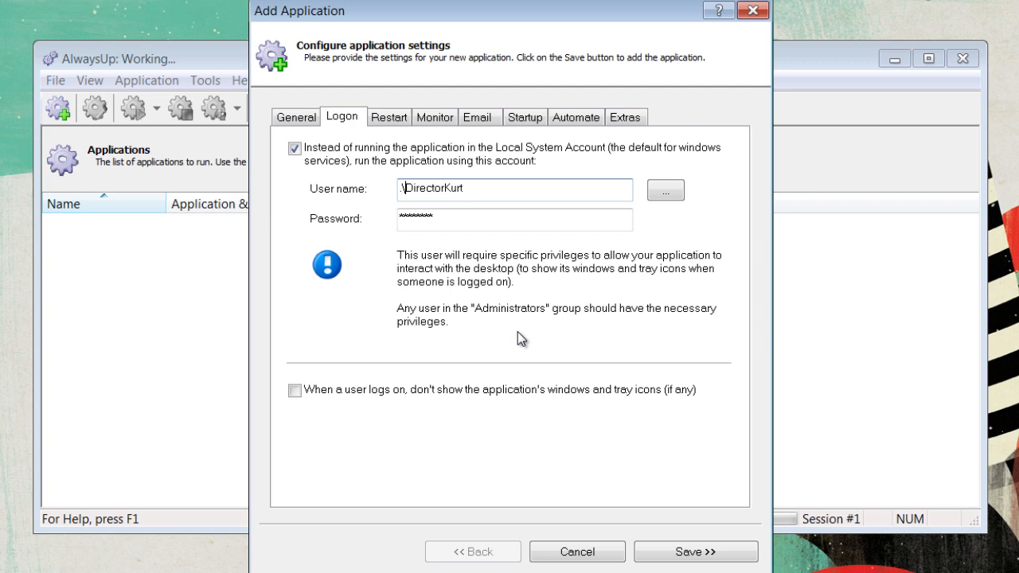
click(525, 118)
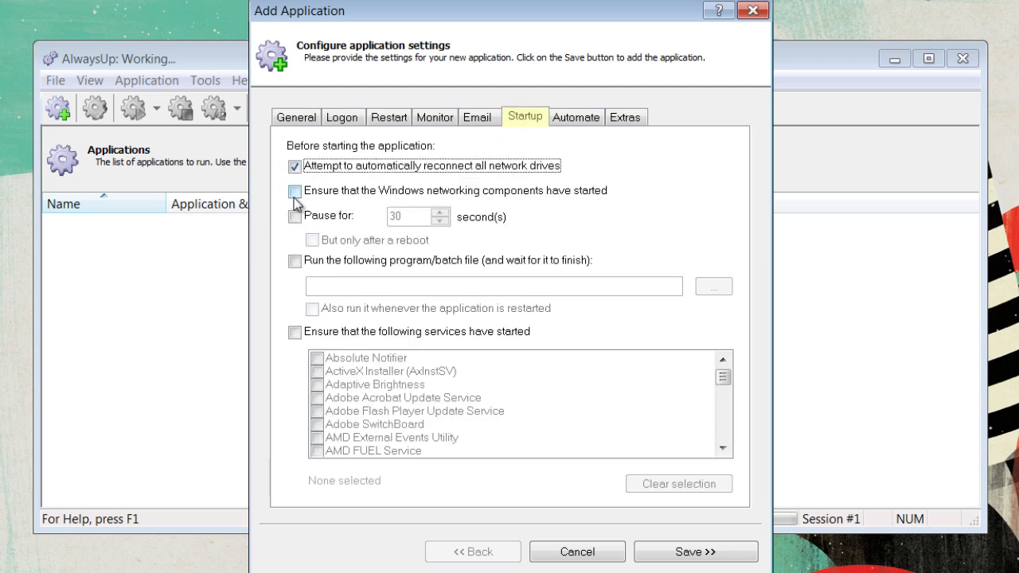
On Startup, ensure Windows networking components have started before the application runs.
click(296, 191)
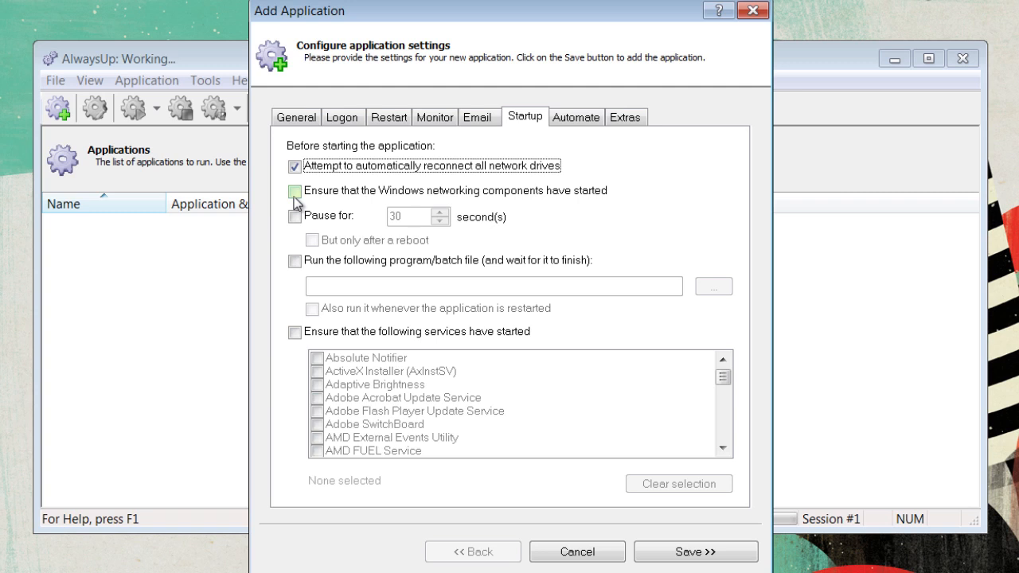
click(295, 191)
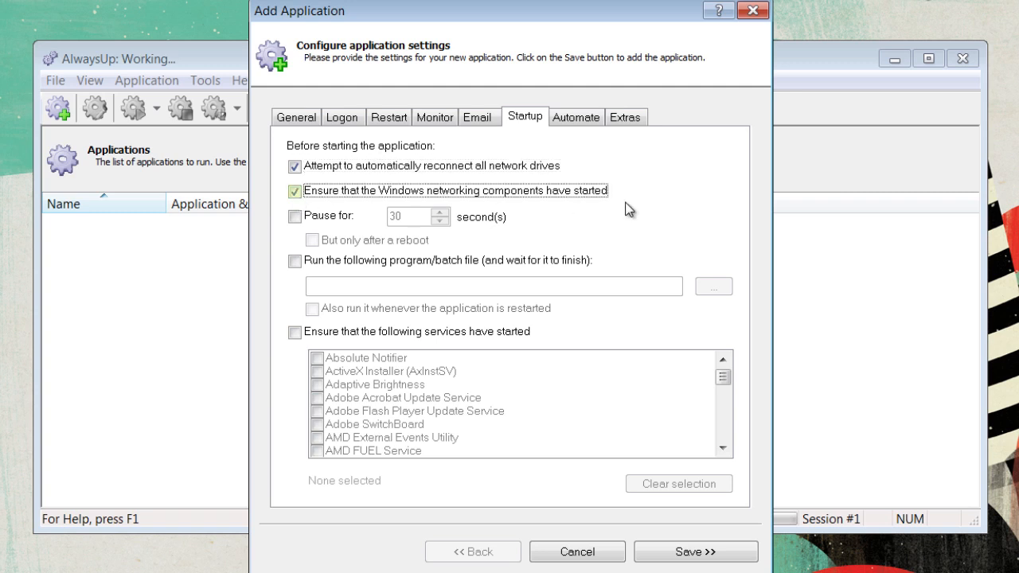
click(294, 191)
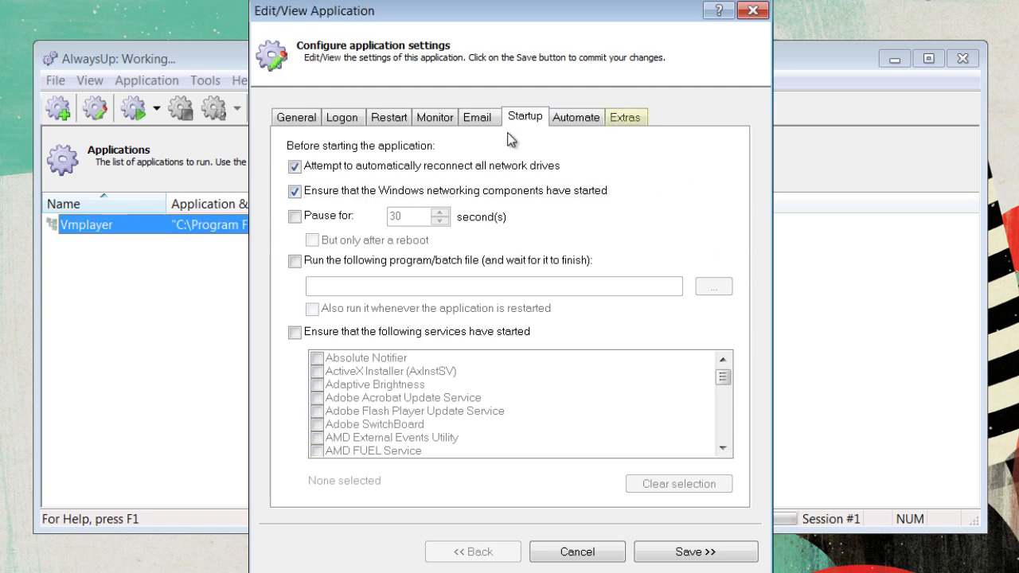
On Extras, allow a stop wait time of up to 30 seconds.
click(627, 118)
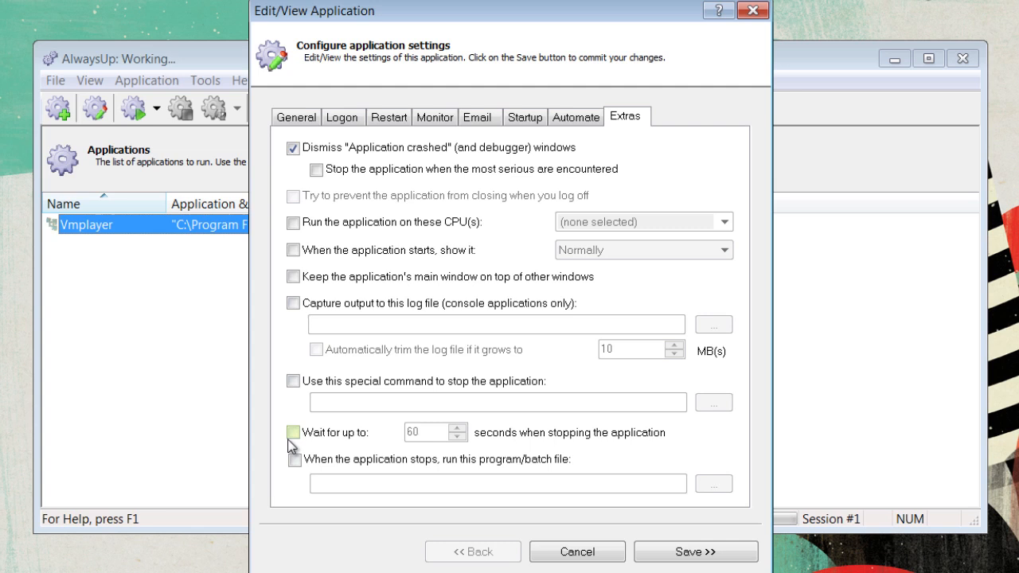
click(293, 433)
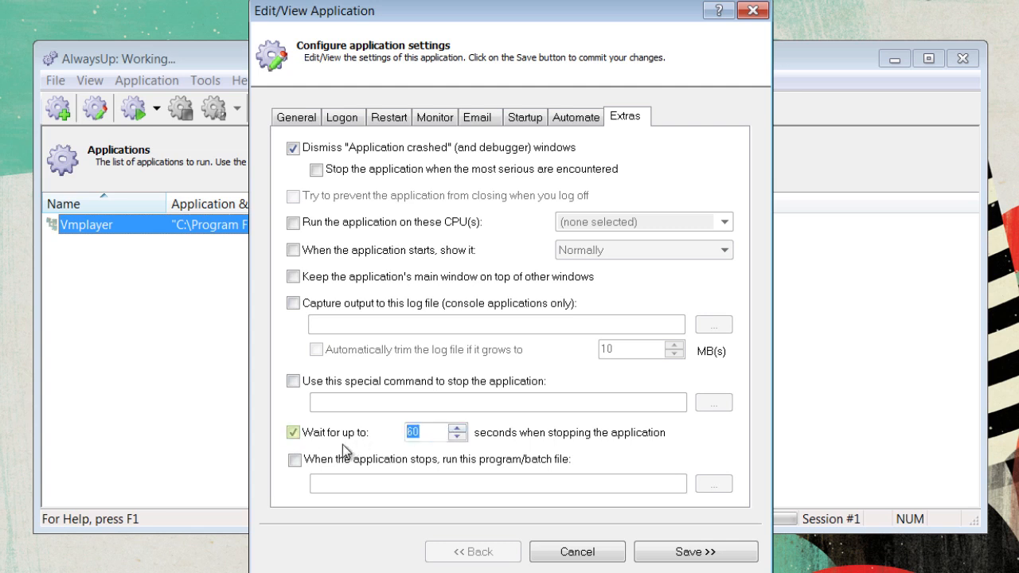
text(30)
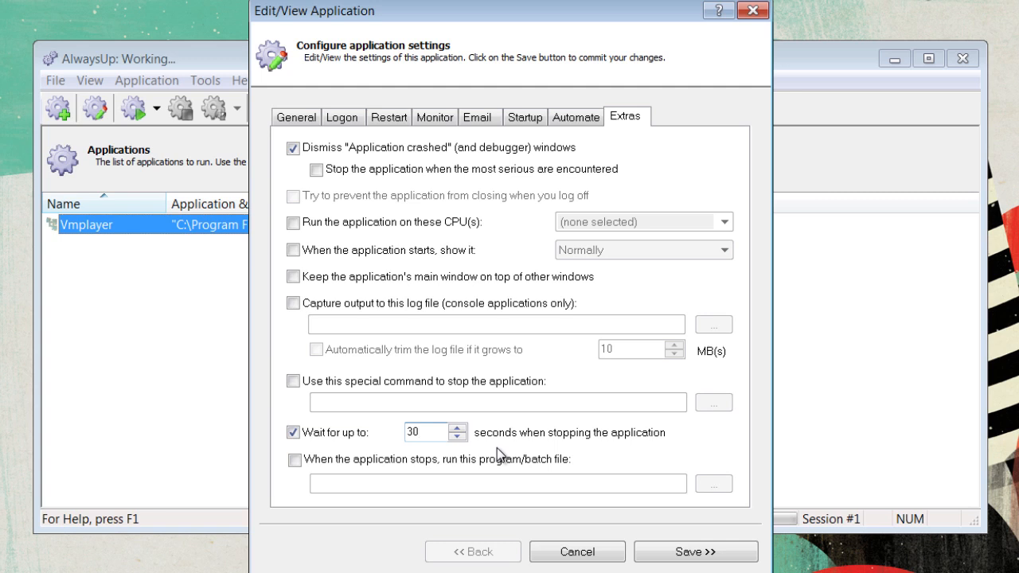
mouse_move(501, 458)
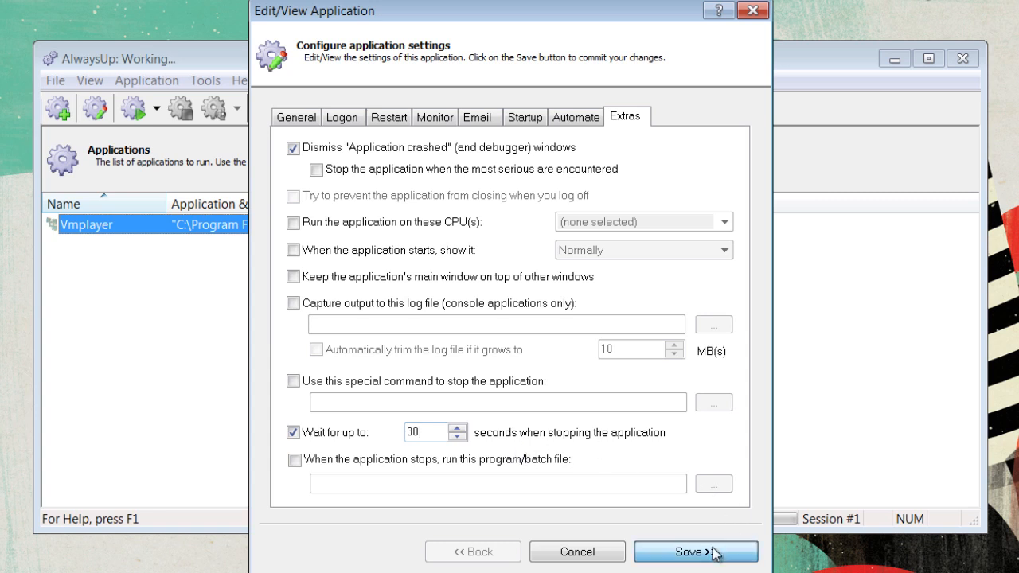
Save the Vmplayer entry, dismiss the confirmation and start it so it shows as Running.
click(694, 551)
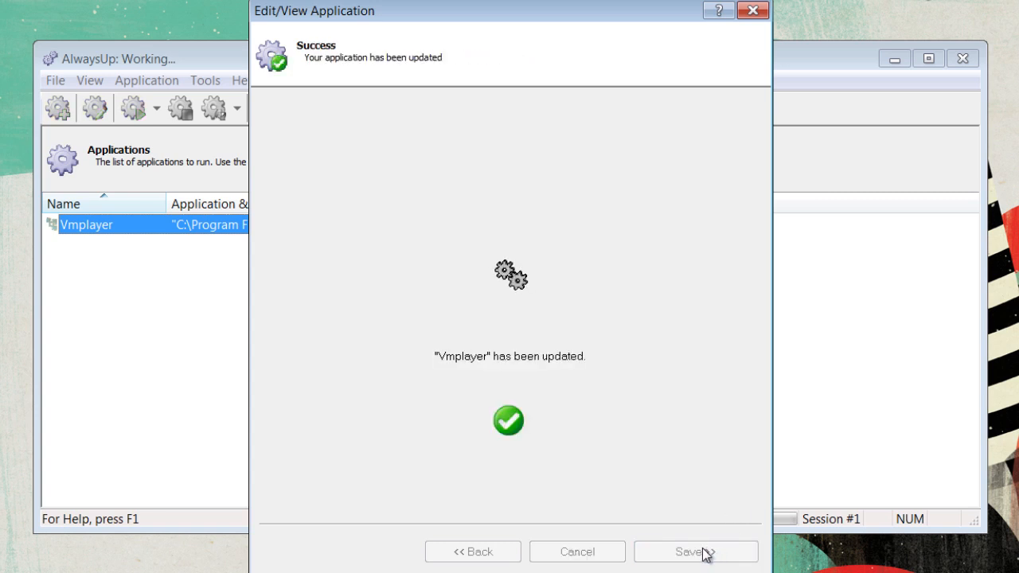
click(694, 550)
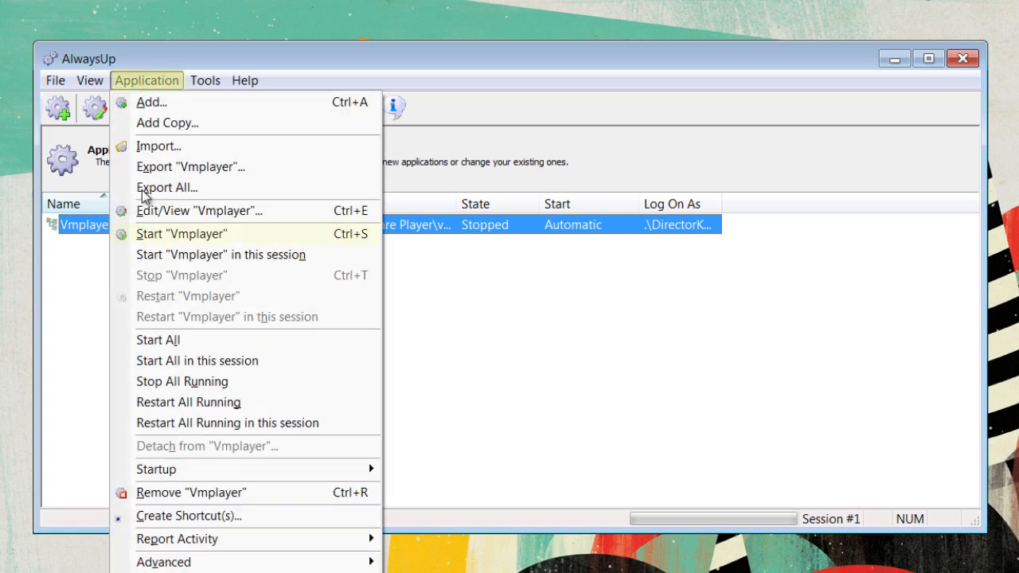
click(182, 232)
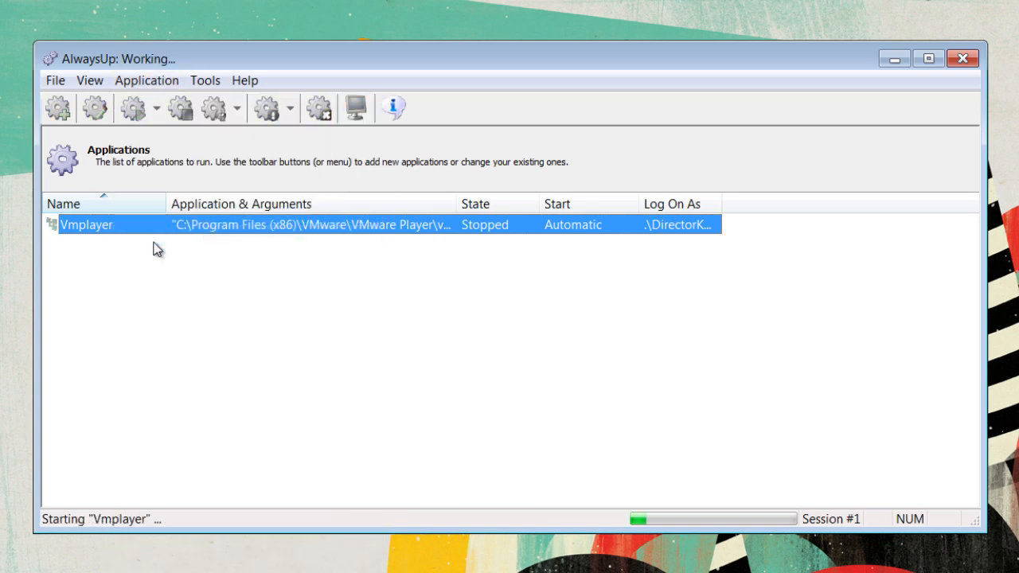
mouse_move(121, 525)
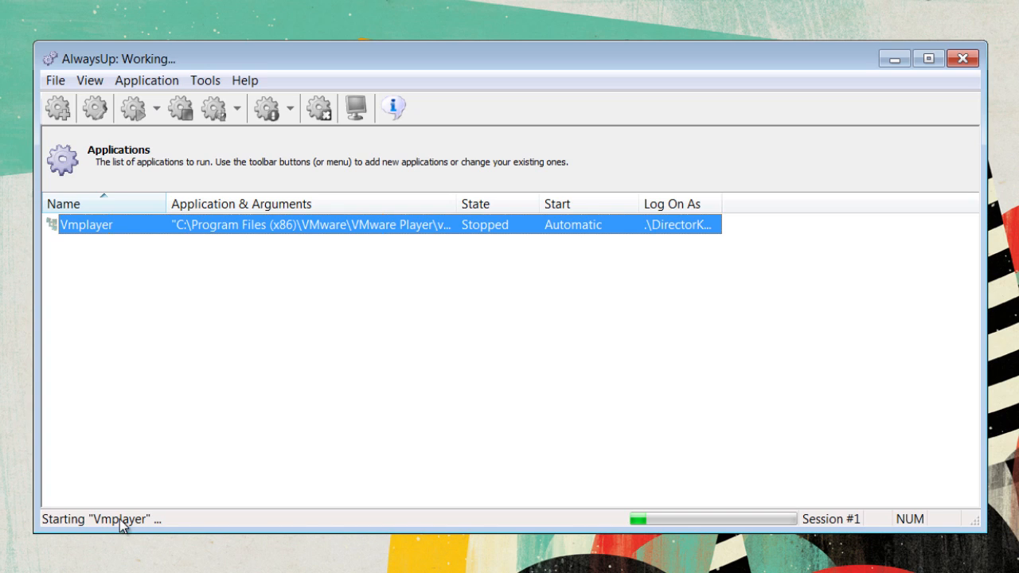
mouse_move(194, 408)
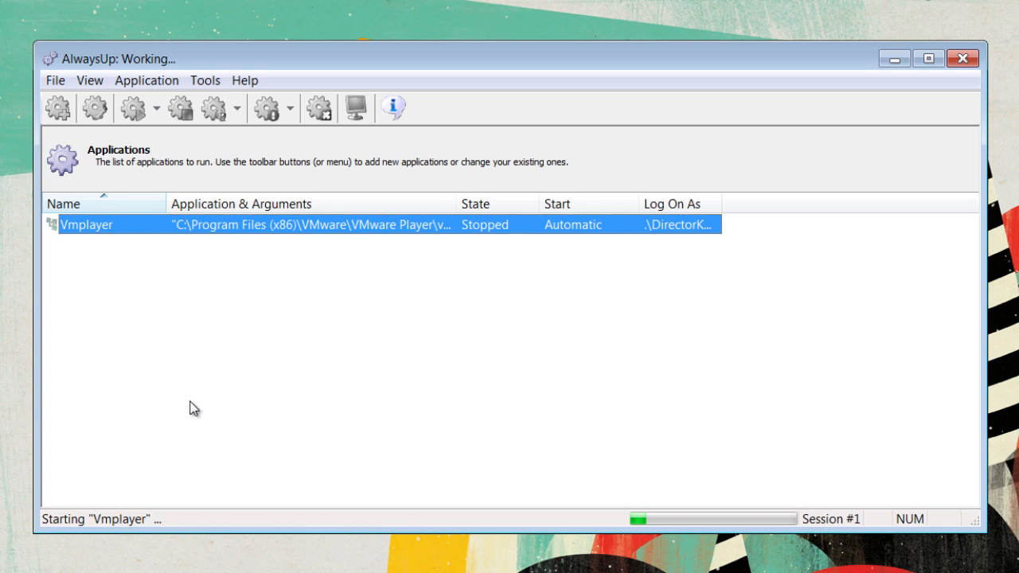
mouse_move(102, 525)
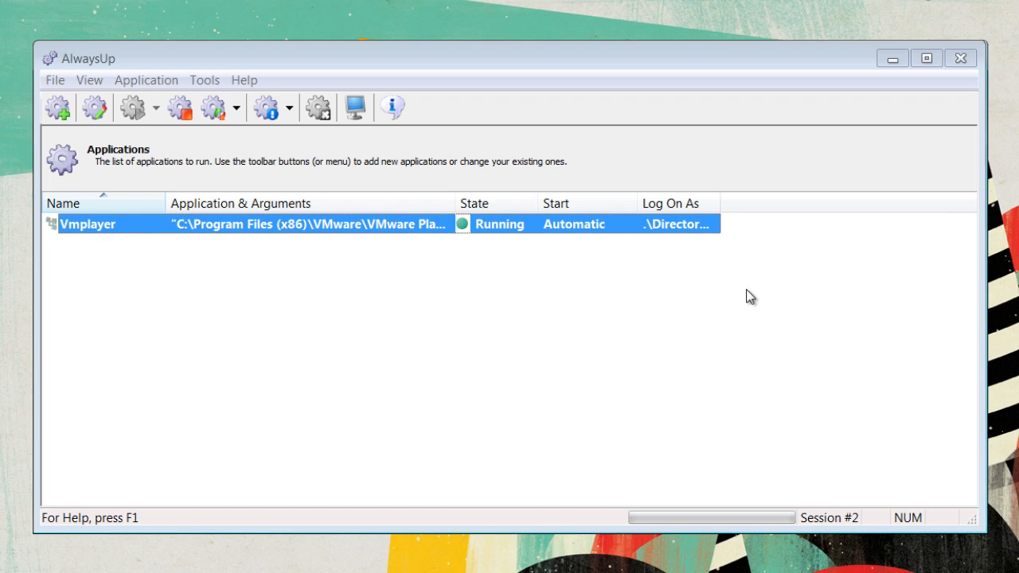
mouse_move(209, 83)
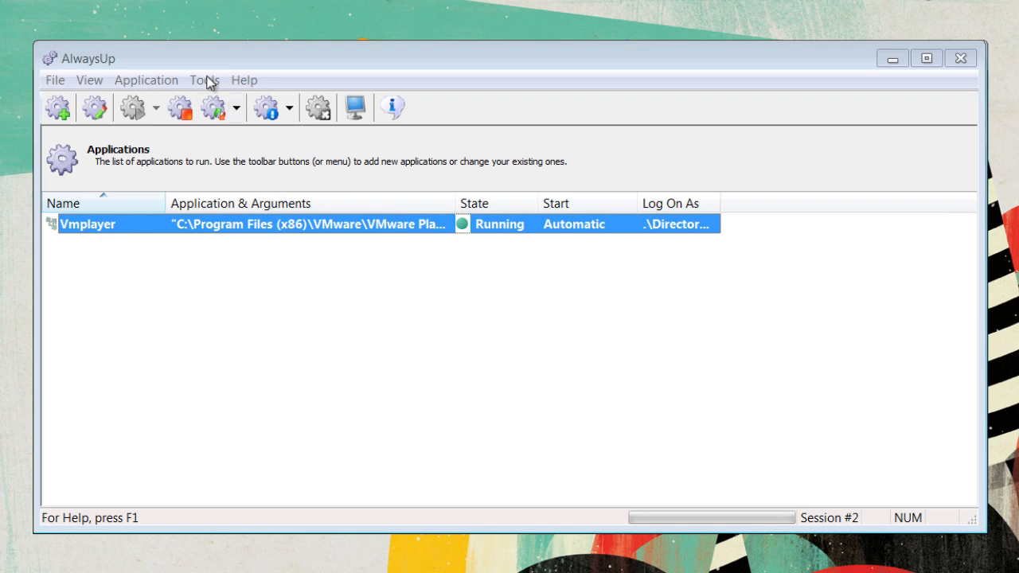
click(204, 79)
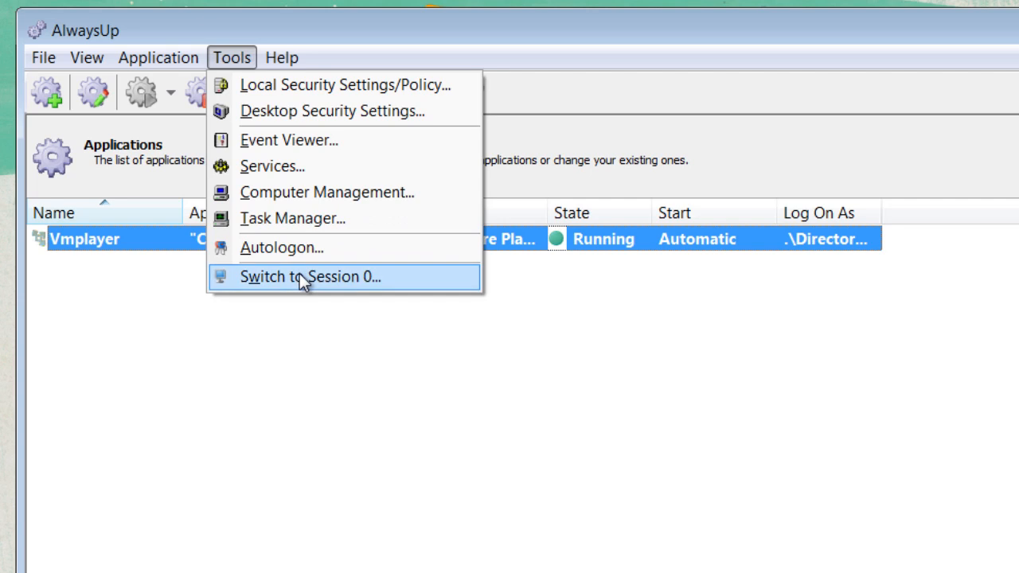